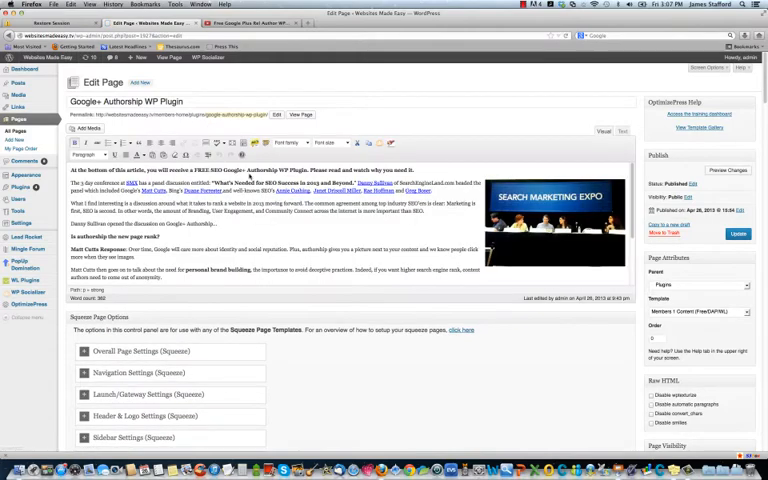
Step: Scroll down the Google+ Authorship plugin page before heading to Plugins > Add New
scroll(down, 3)
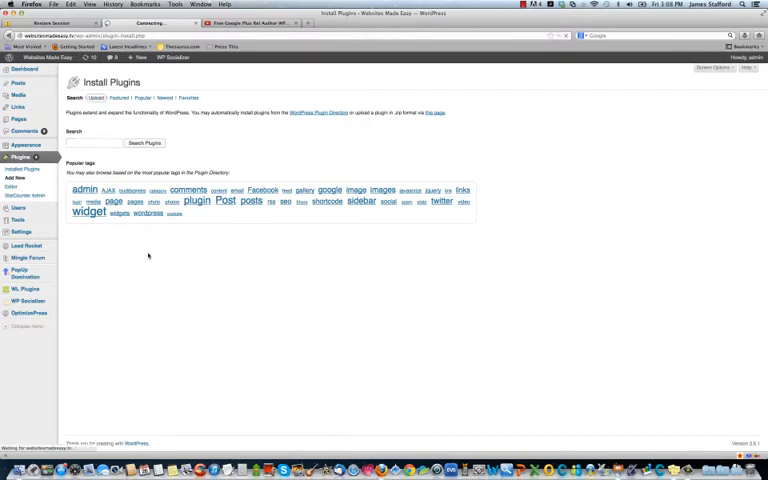
Step: Show the plugin zip upload form, opening and cancelling the file picker
click(98, 97)
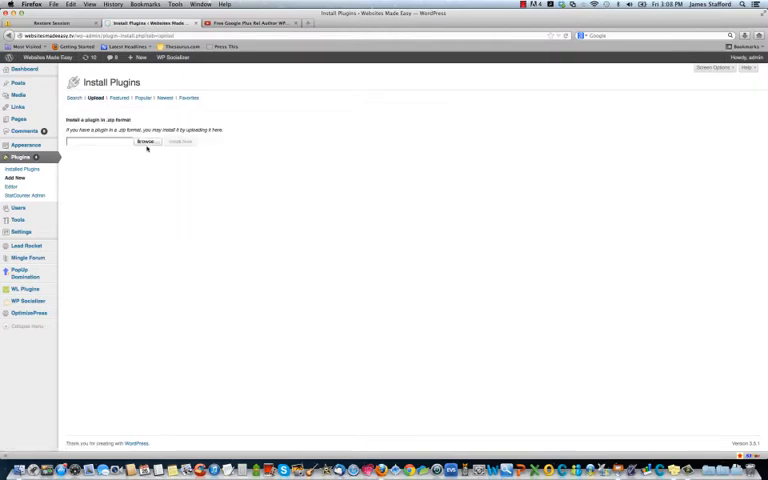
click(146, 141)
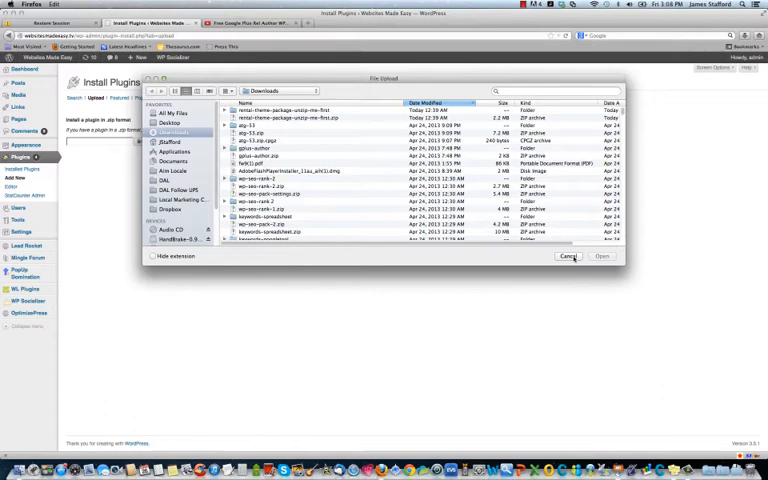
click(570, 256)
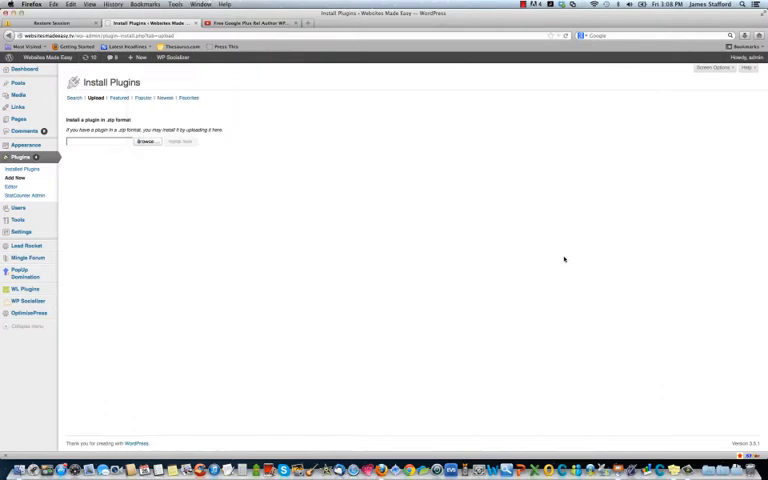
click(20, 232)
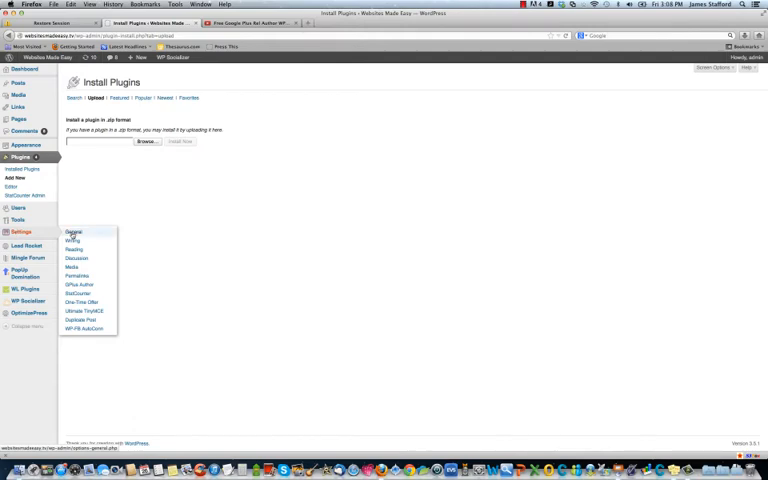
Step: Keep 'Use Google+ Profile in Byline link' enabled in GPlus Author settings, then open Your Profile
click(79, 285)
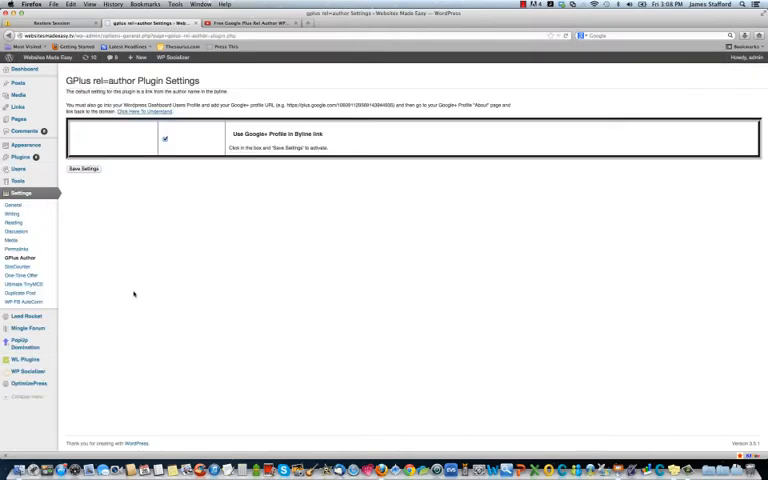
click(165, 138)
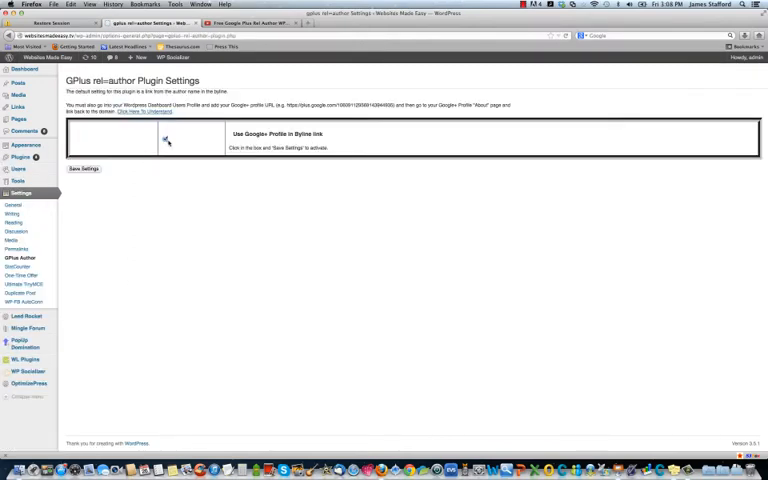
click(165, 138)
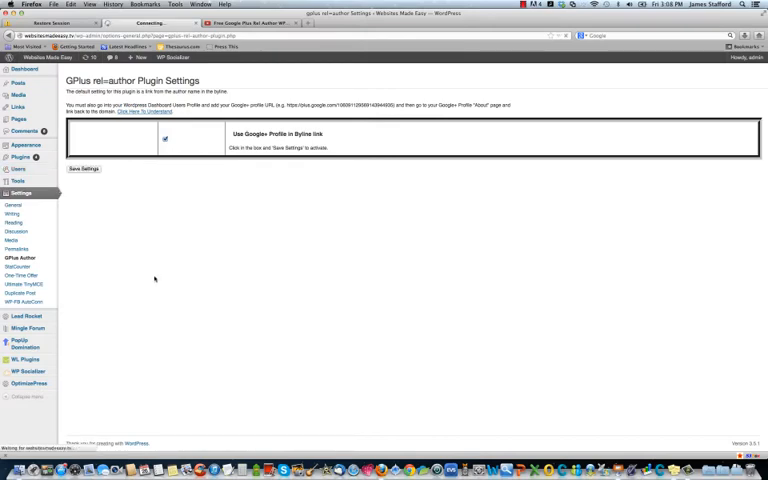
click(18, 199)
text(googal p)
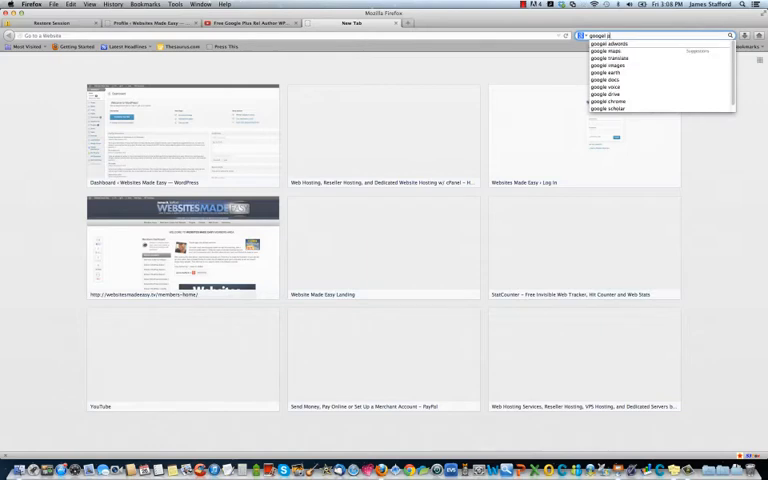
Step: Search for Google Plus, open Google+, and sign in with the 'benj' account
key(Return)
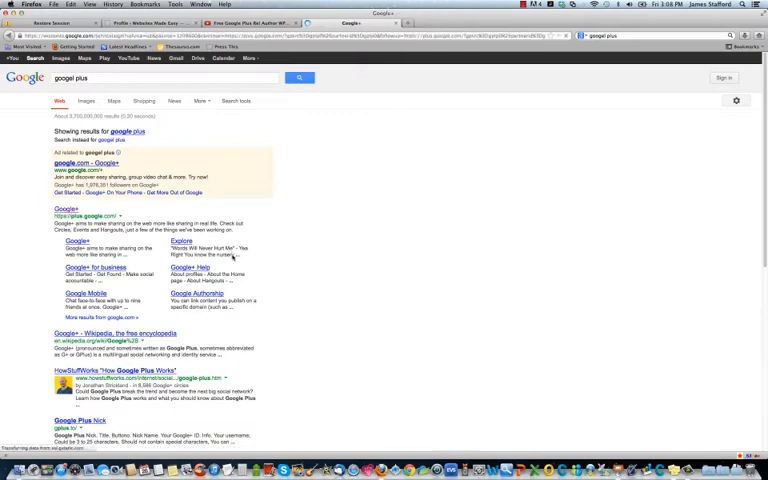
click(66, 208)
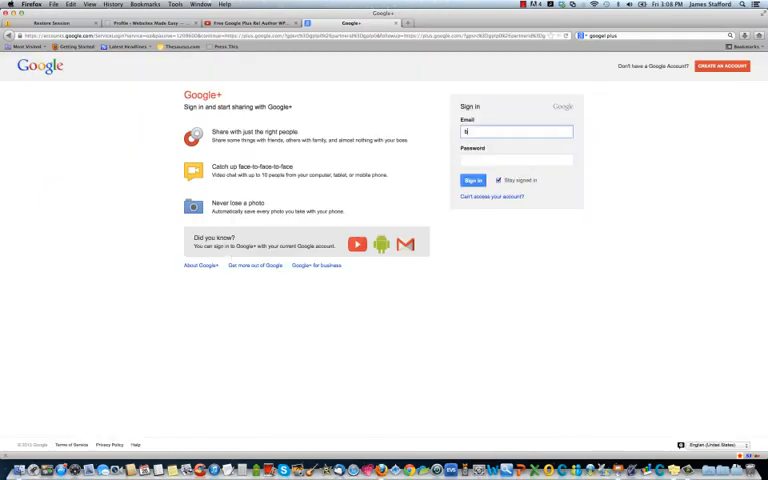
text(benj)
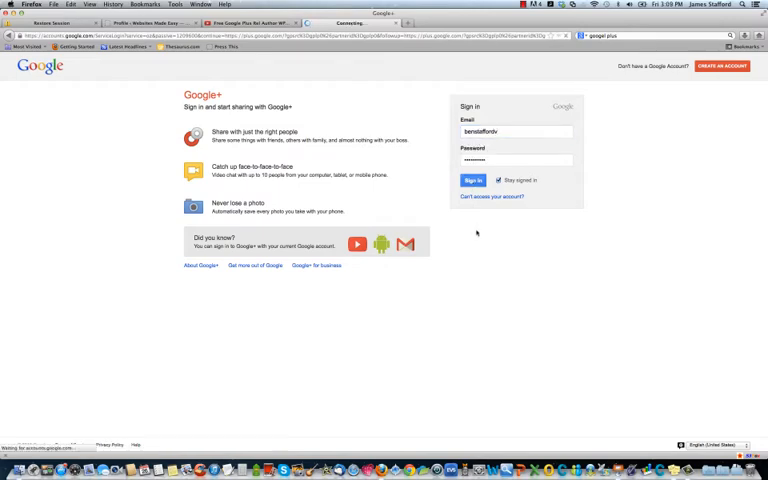
click(472, 181)
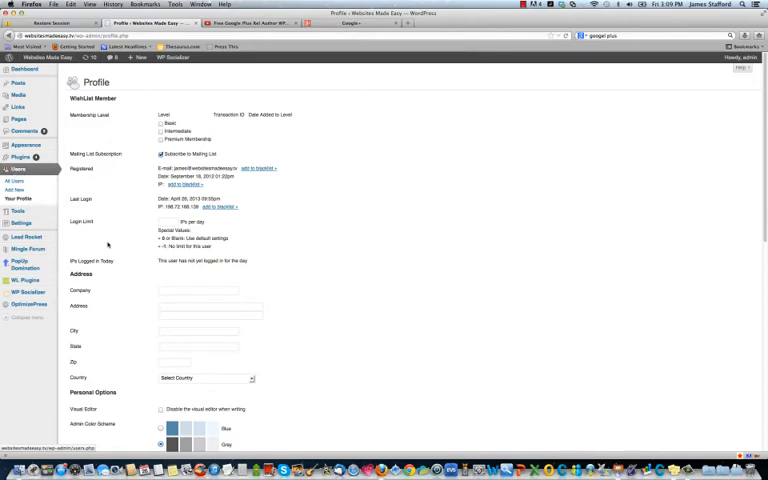
Step: Check the Google+ URL field on the WordPress profile, then switch to the Google+ tab
scroll(down, 3)
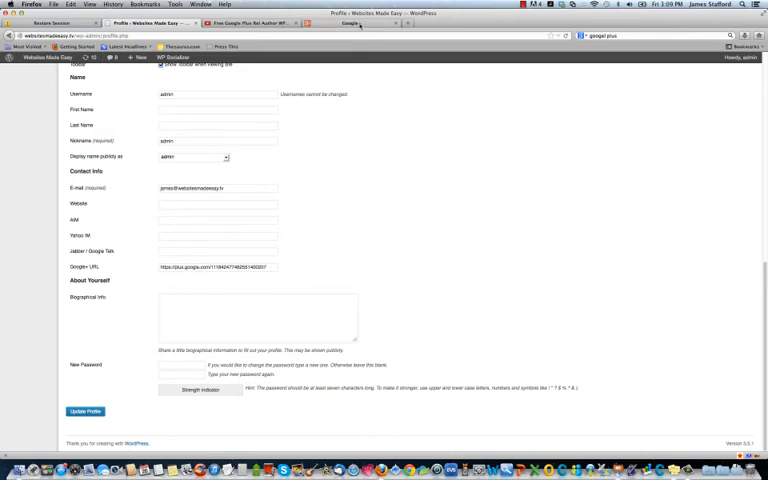
click(355, 16)
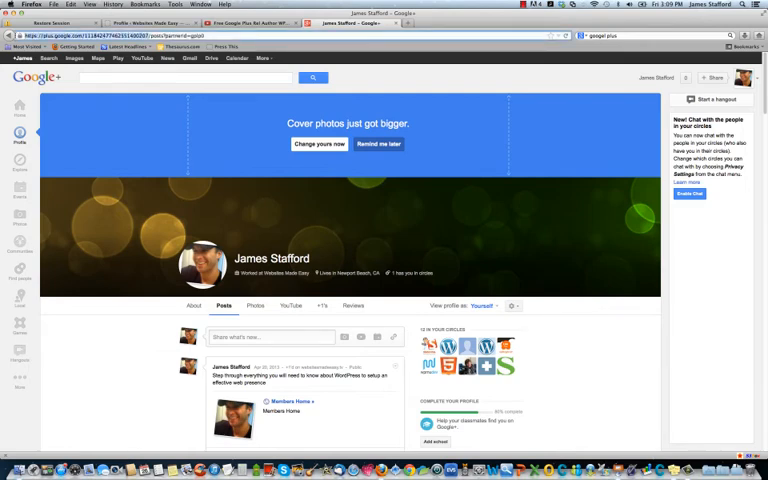
Step: Copy the Google+ profile address from the browser address bar
right_click(120, 33)
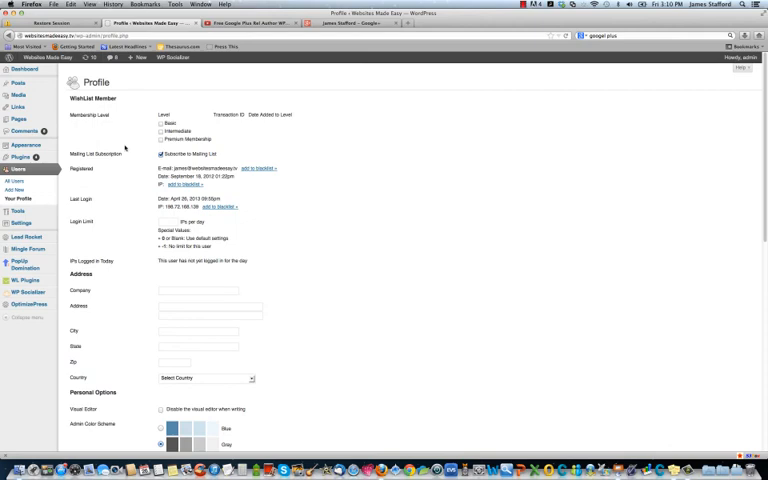
mouse_move(124, 147)
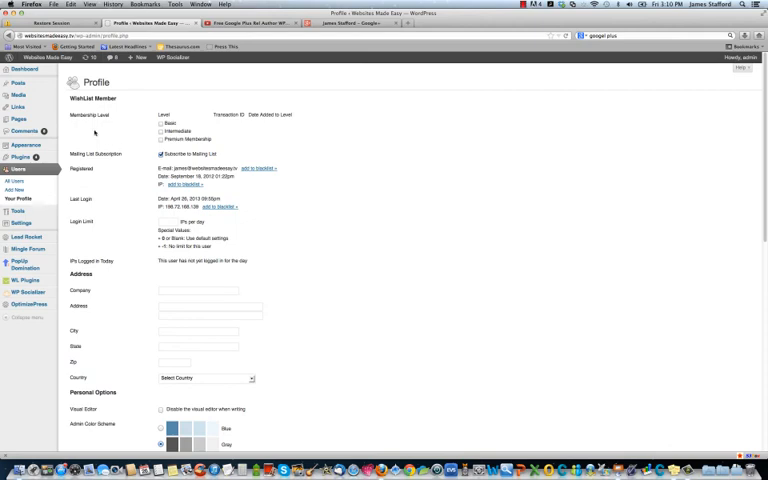